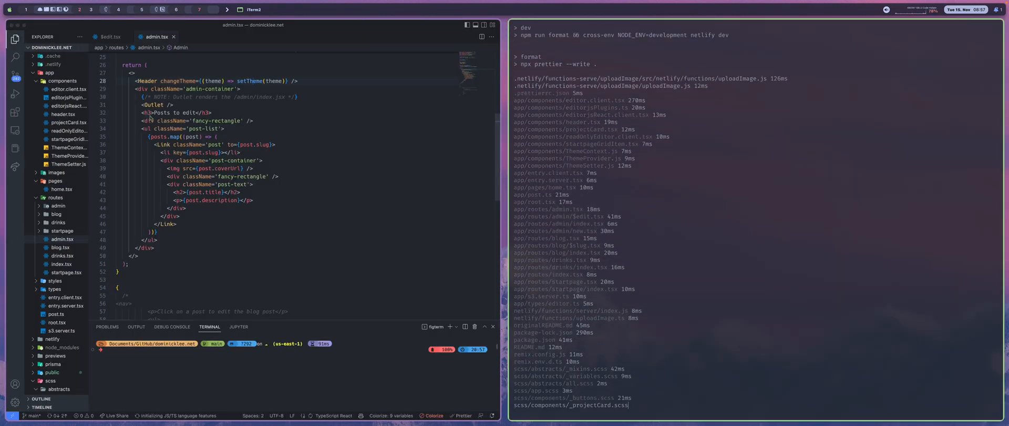
View the running dev server and the local site at localhost:3000 beside VS Code
scroll(down, 3)
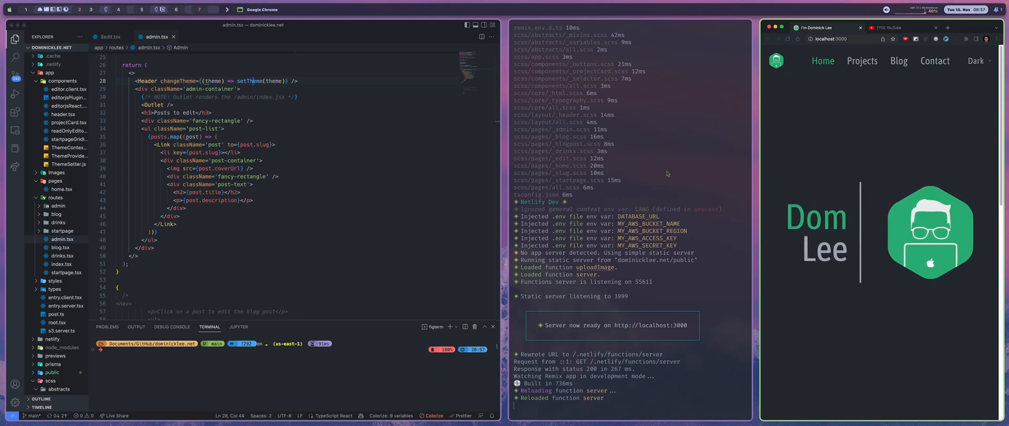
click(624, 132)
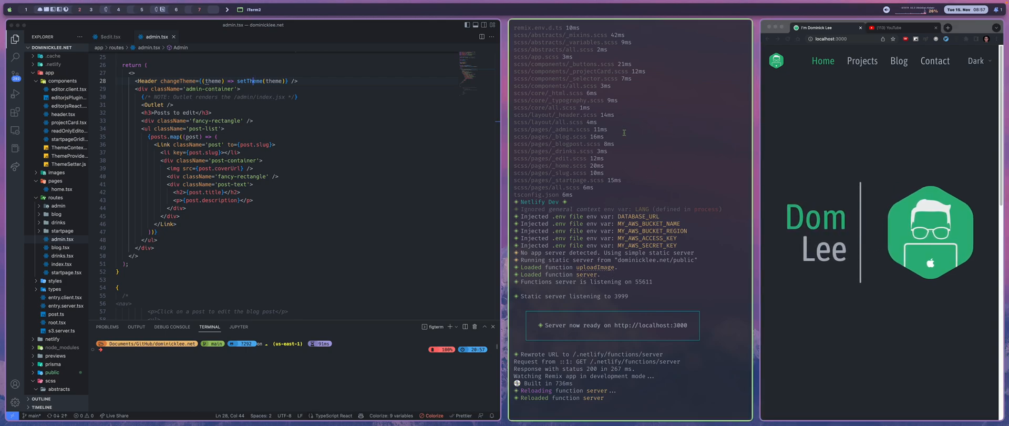
mouse_move(637, 312)
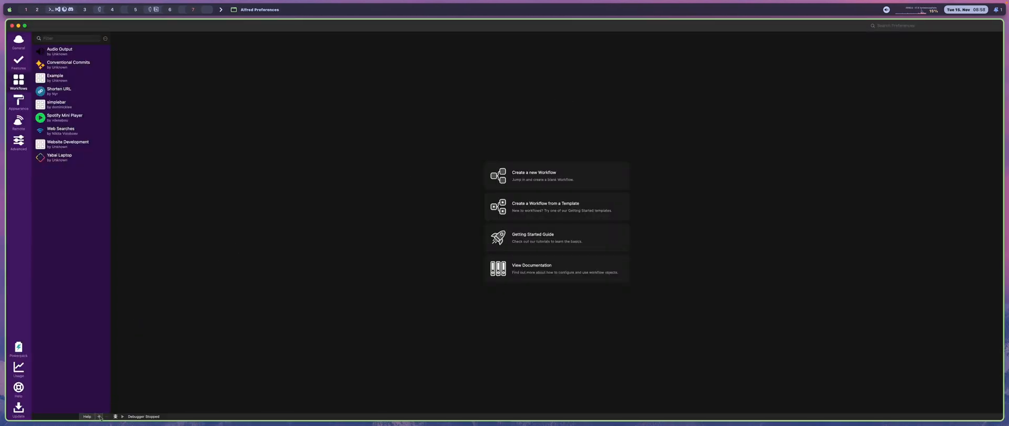
Create a new blank workflow named Test
click(533, 175)
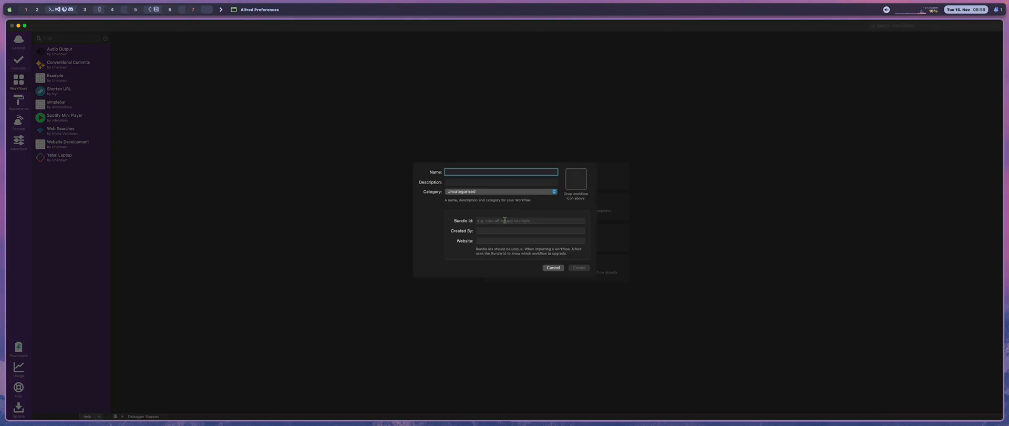
text(Test)
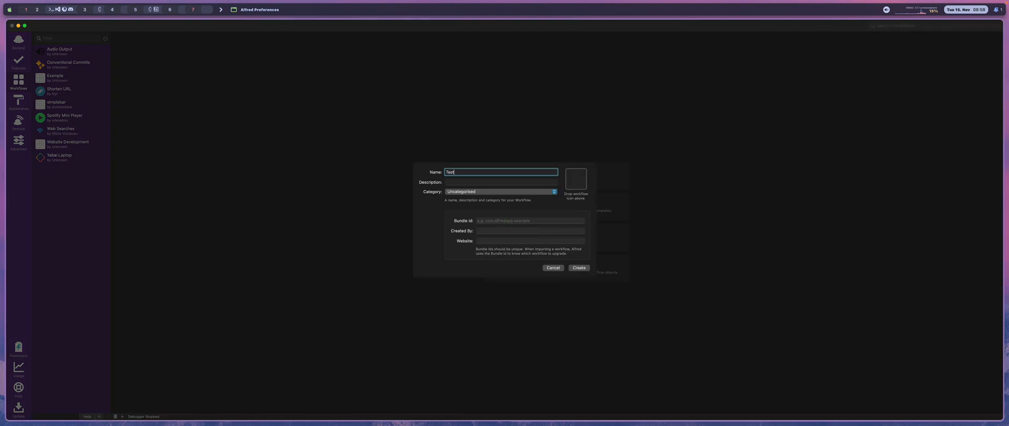
click(579, 267)
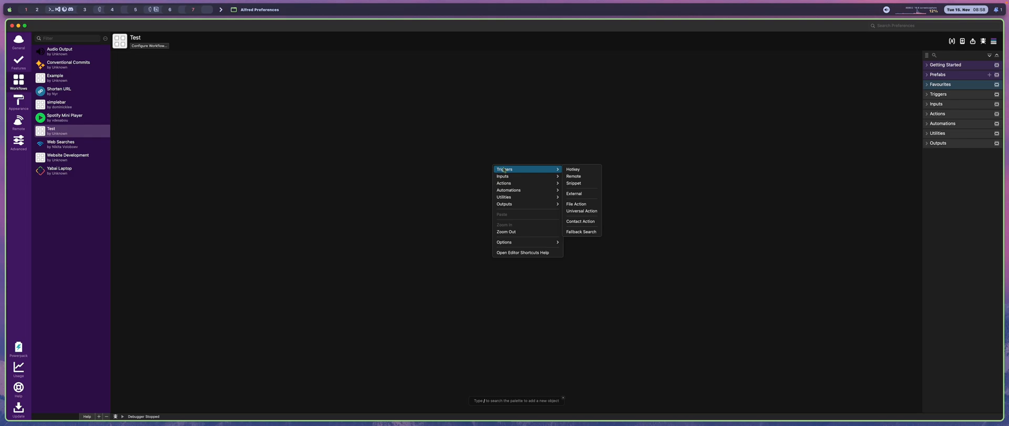
mouse_move(578, 168)
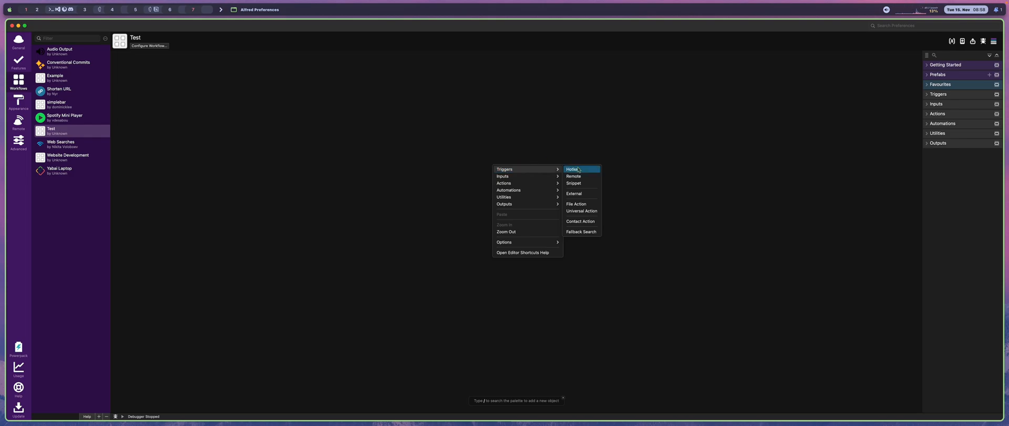
mouse_move(585, 171)
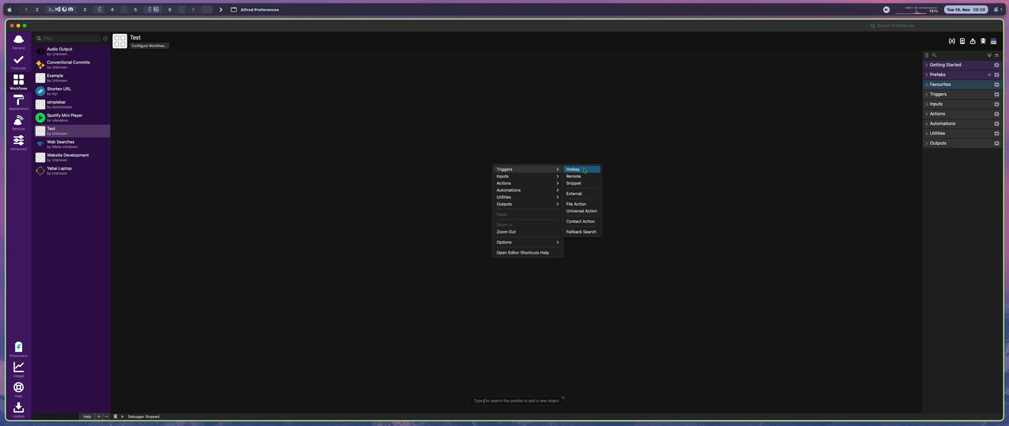
Add a Hotkey trigger set to ⌥⌘V to the Test workflow
click(581, 169)
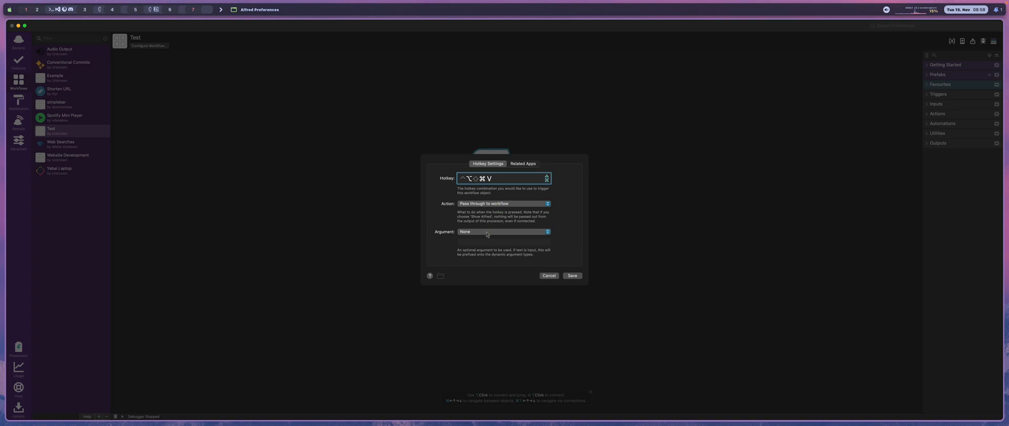
click(573, 276)
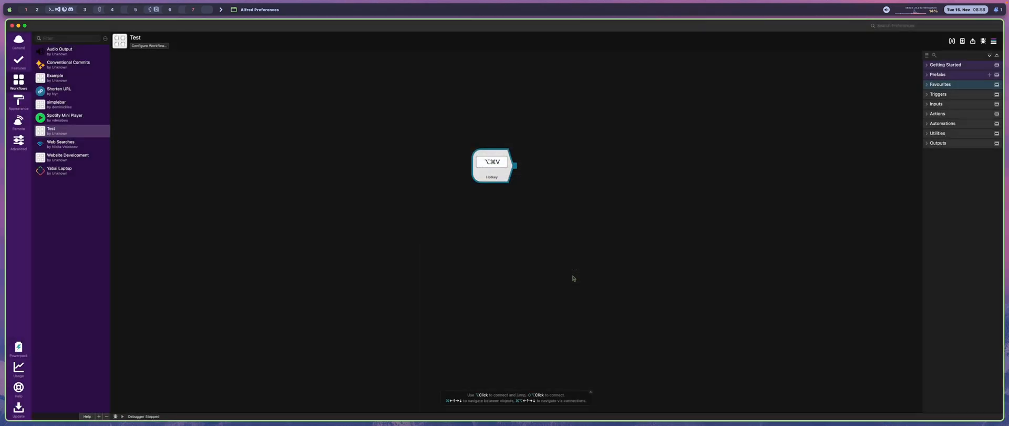
Connect the hotkey's output to a new Open File action
drag(492, 164, 435, 196)
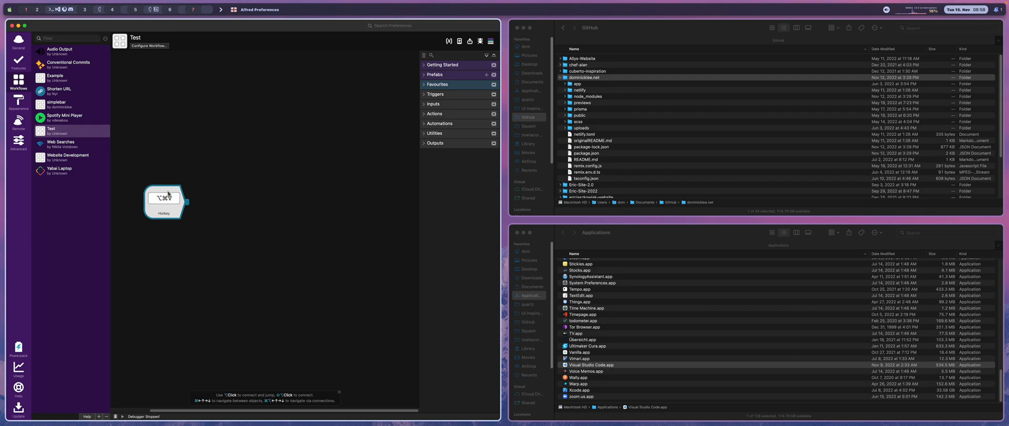
drag(187, 202, 237, 149)
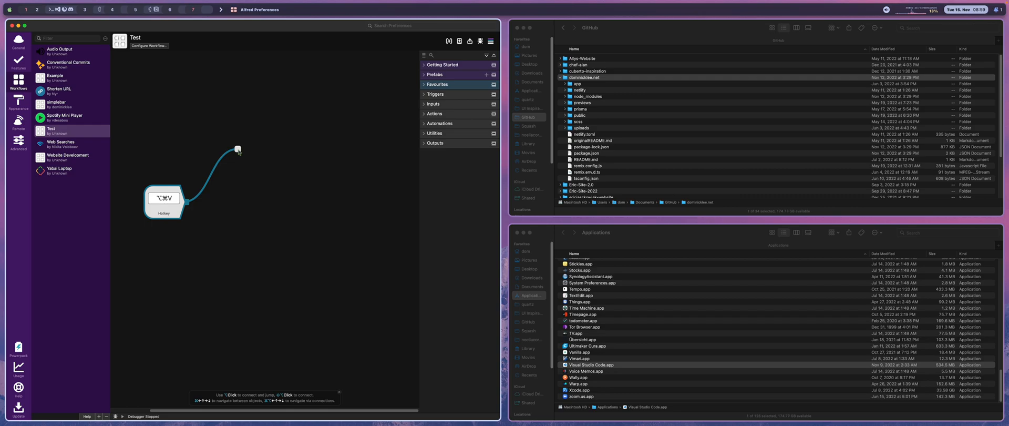
click(237, 149)
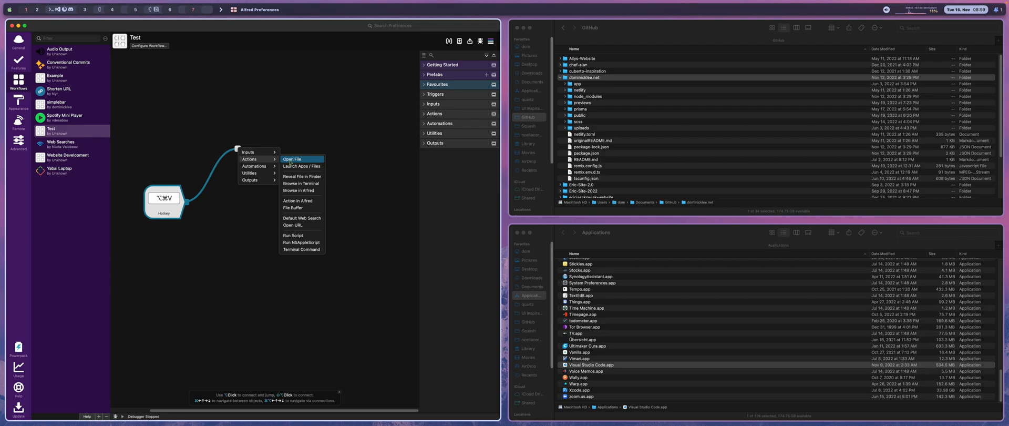
click(292, 159)
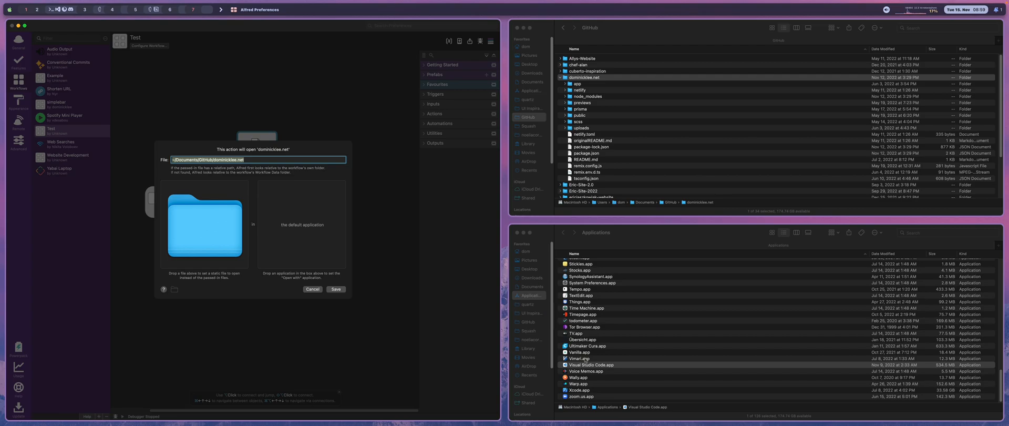
Have Open File open the dominickkee.net project folder with Visual Studio Code.app
drag(590, 365, 302, 226)
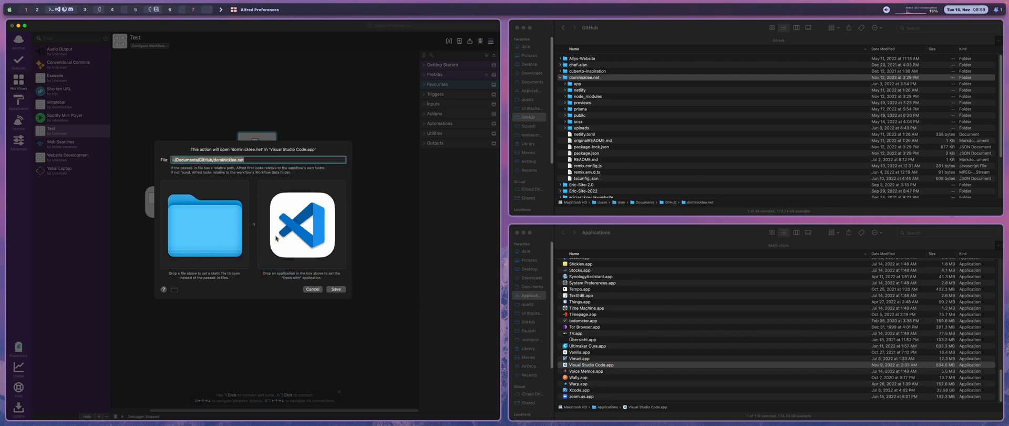
mouse_move(376, 301)
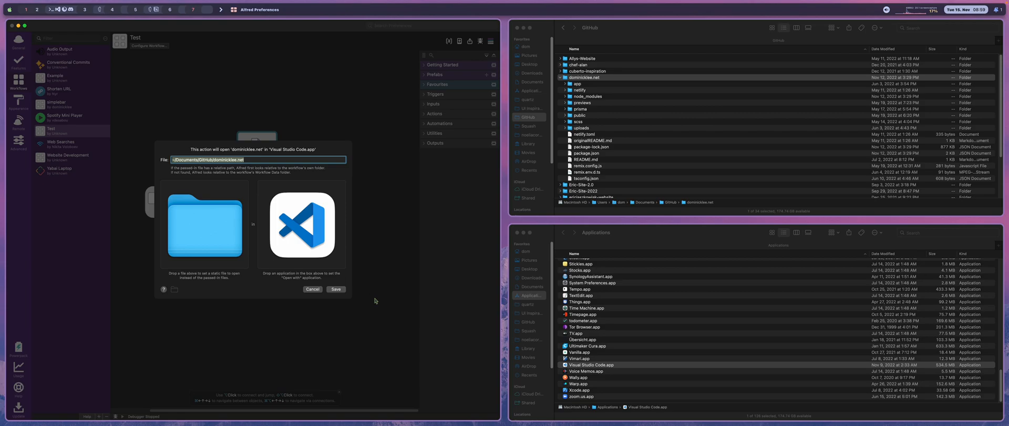
click(336, 289)
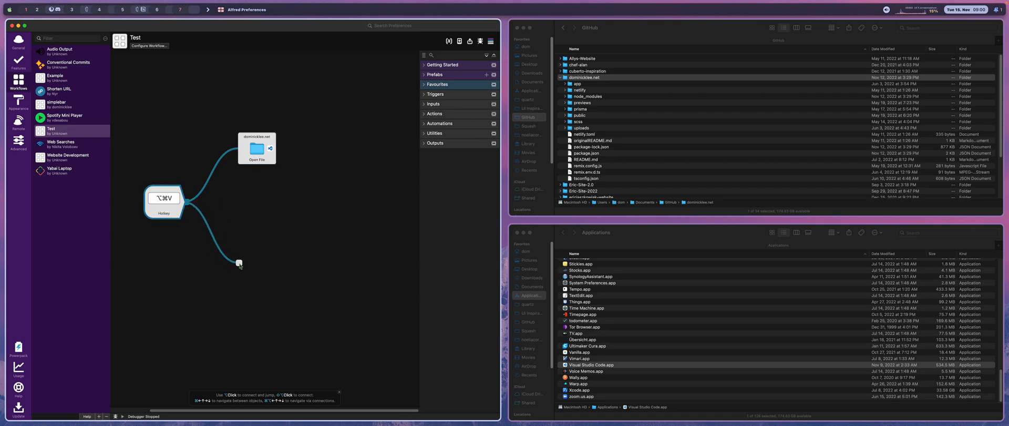
Add a Terminal Command action as a second connection from the hotkey
click(240, 262)
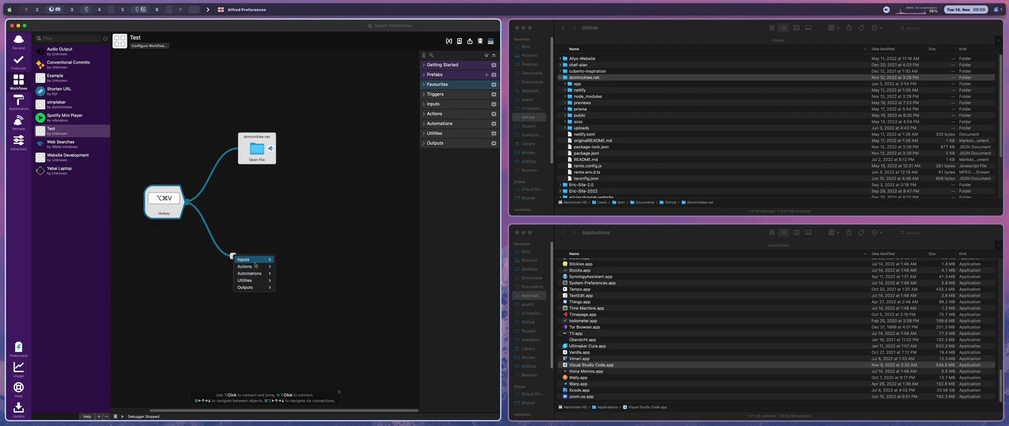
click(243, 266)
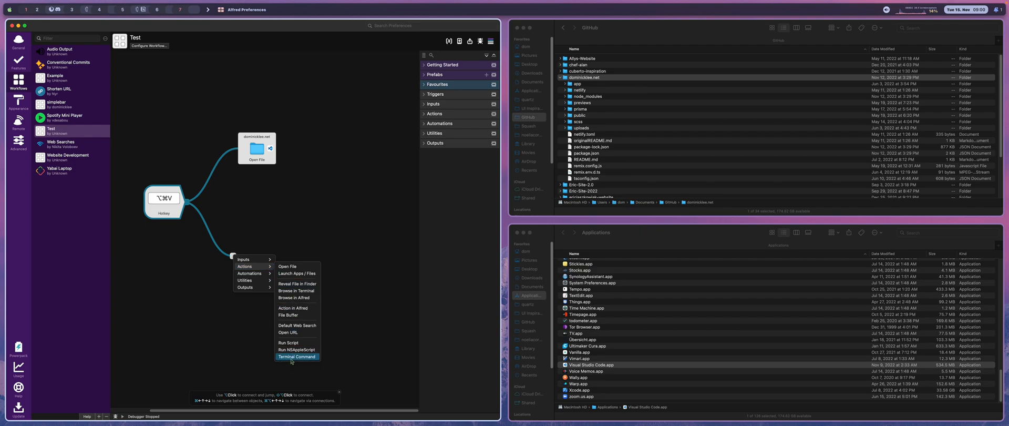
click(297, 356)
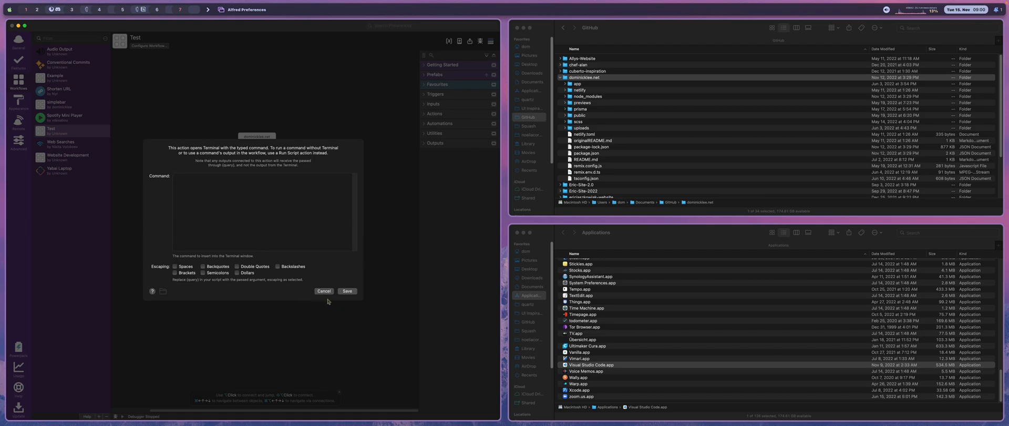
click(324, 291)
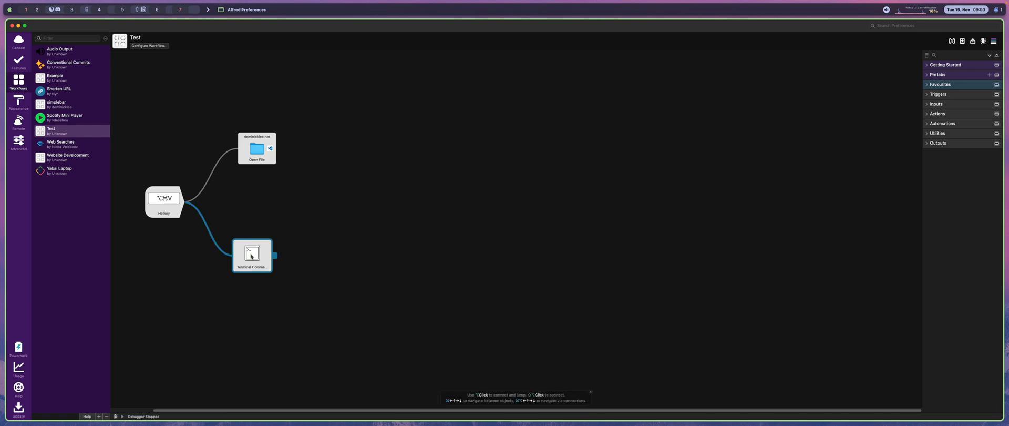
Set the command to cd into Documents/Github/dominick… and run npm run dev
double_click(252, 256)
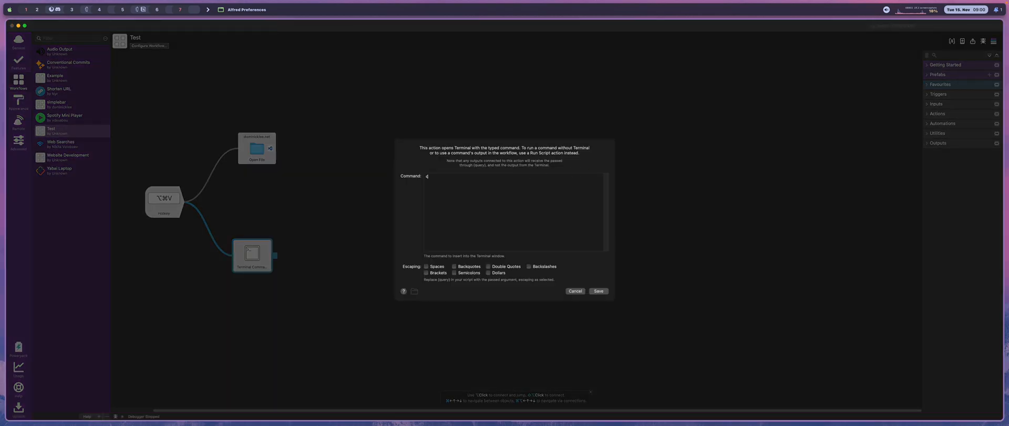
text(d ~/D)
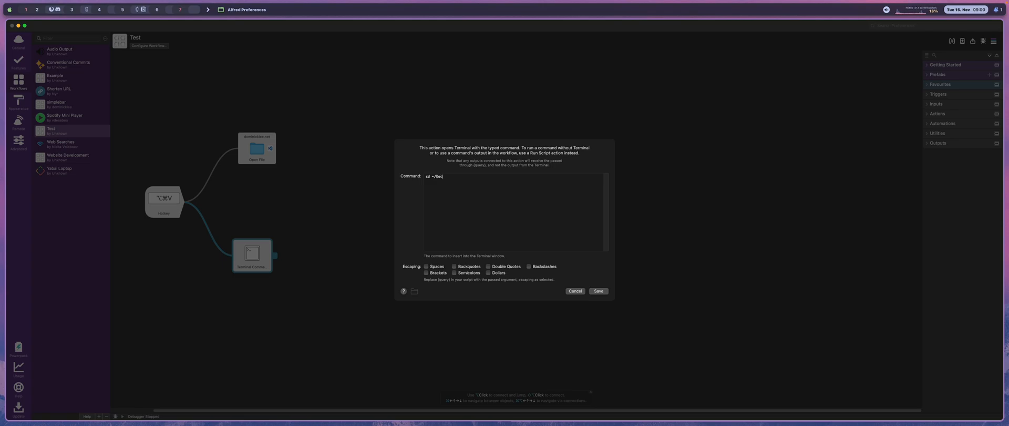
text(ocuments/)
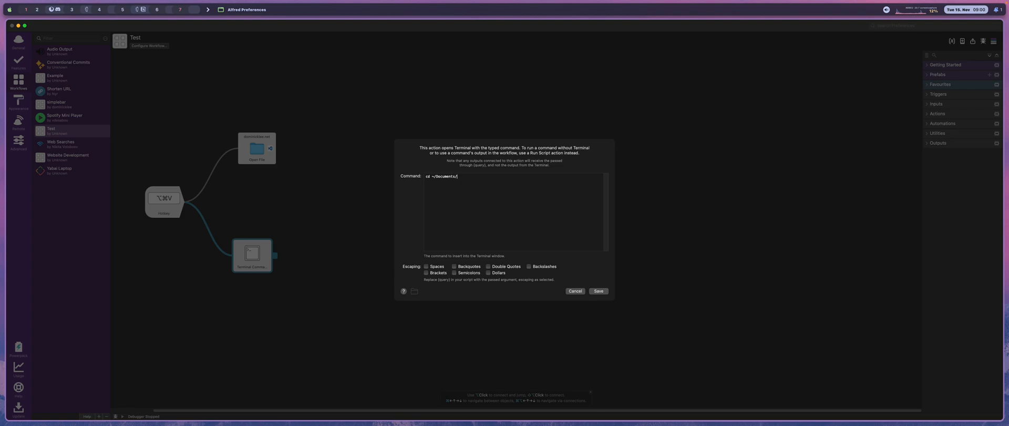
text(Github/)
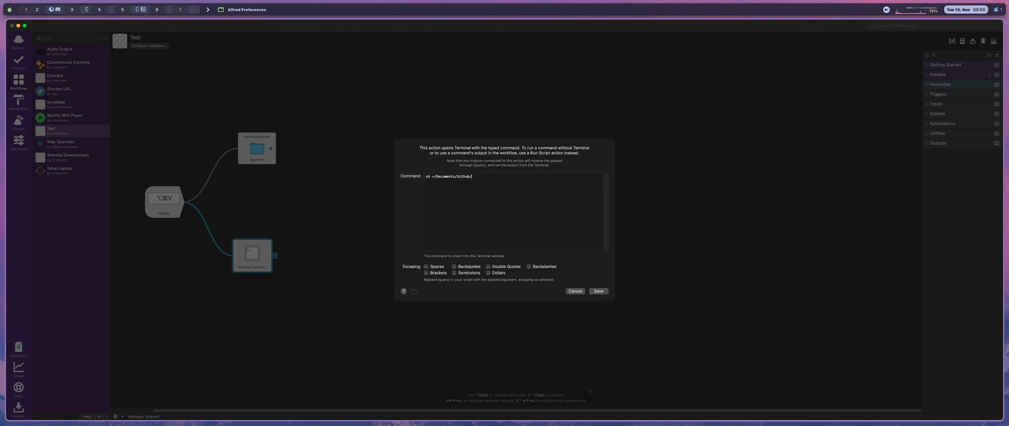
text(dominicklee.net)
text(npm run dev)
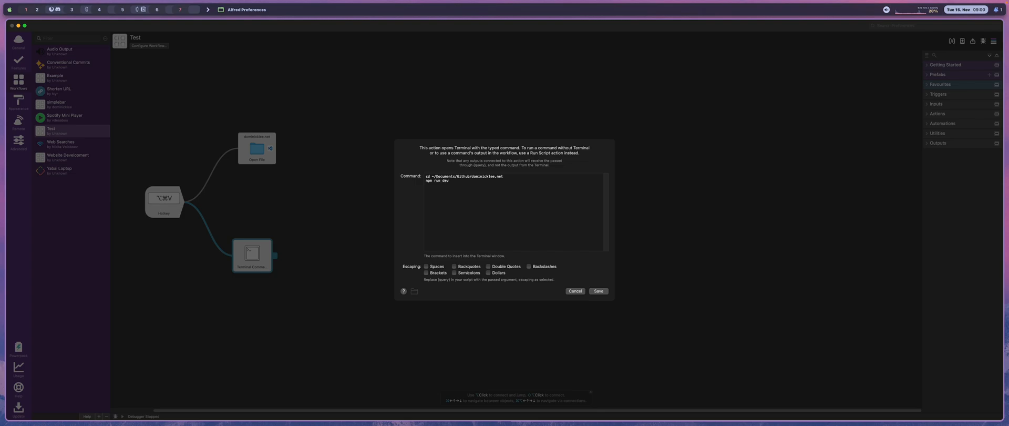
click(575, 290)
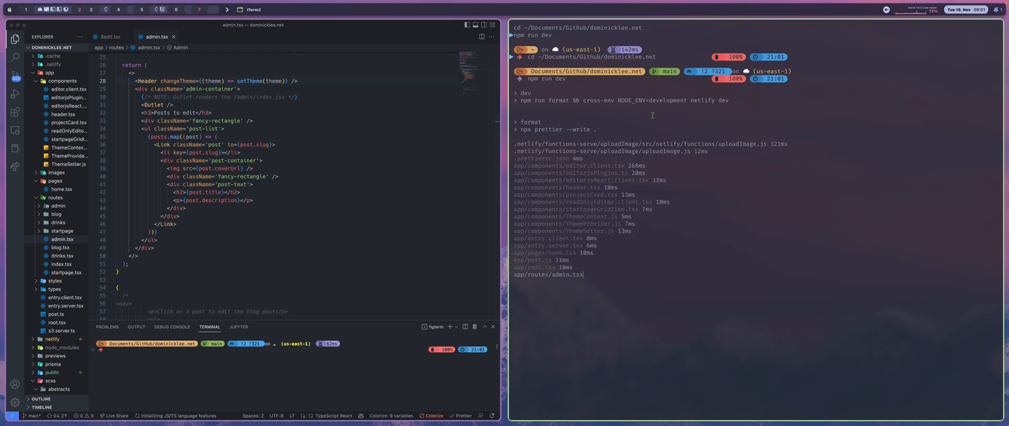
Trigger the workflow, then enter git commit -m "[FEAT] Adding a fancy button" in the terminal
scroll(down, 3)
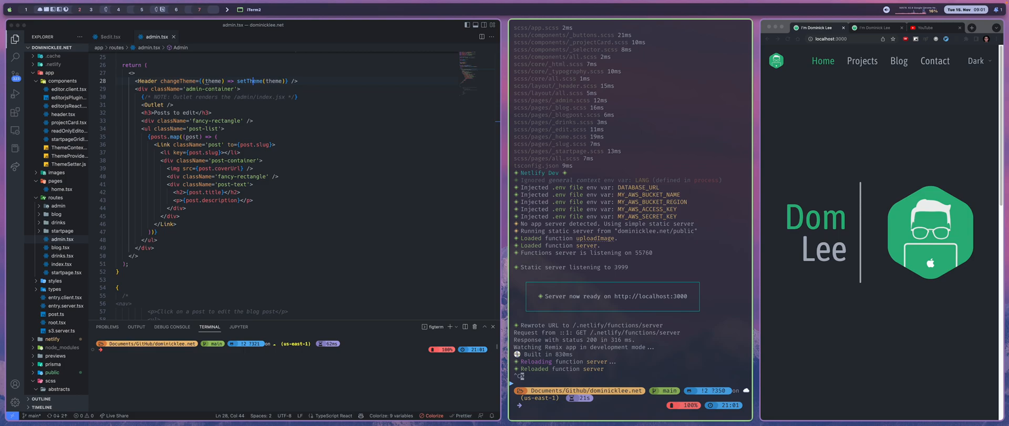
text(git commit -m "[FEAT] Adding a fancy button")
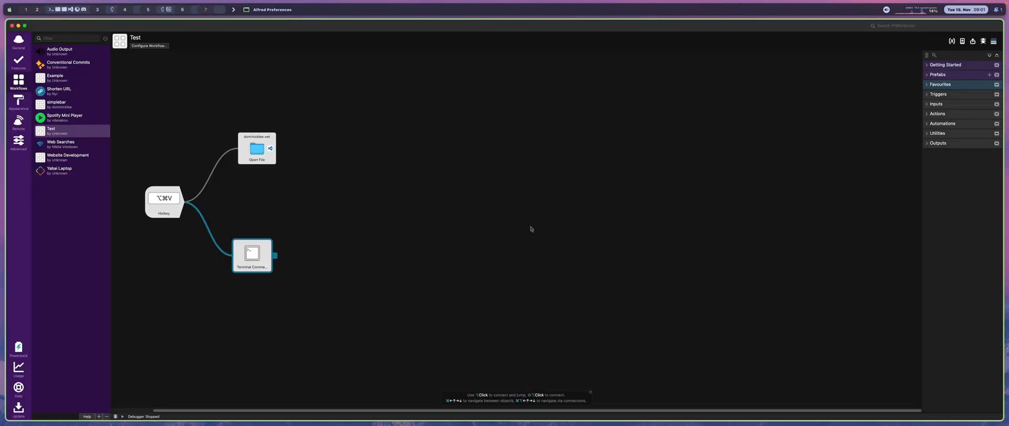
Show the Conventional Commits workflow and inspect the bug step's Copy to Clipboard settings
click(68, 64)
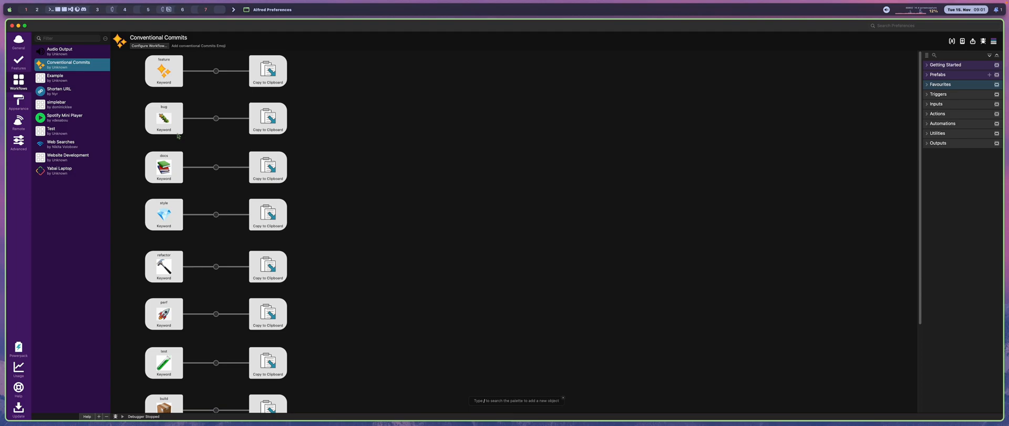
mouse_move(200, 91)
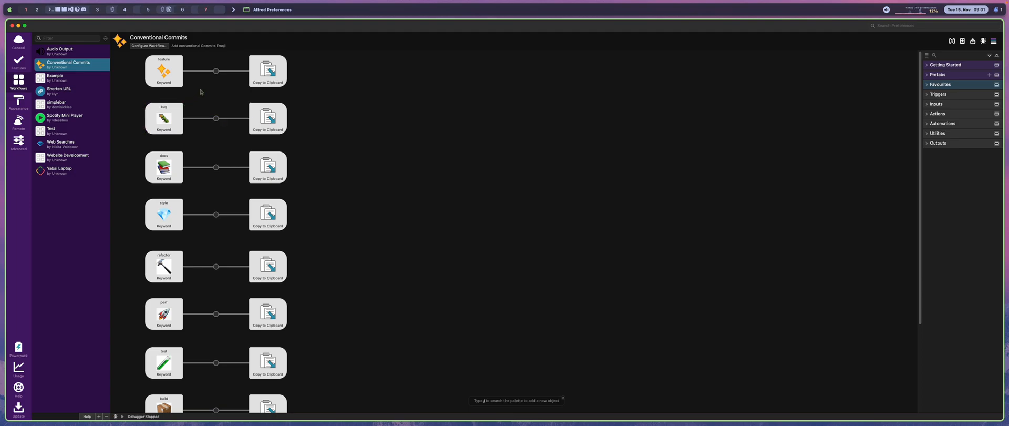
mouse_move(192, 127)
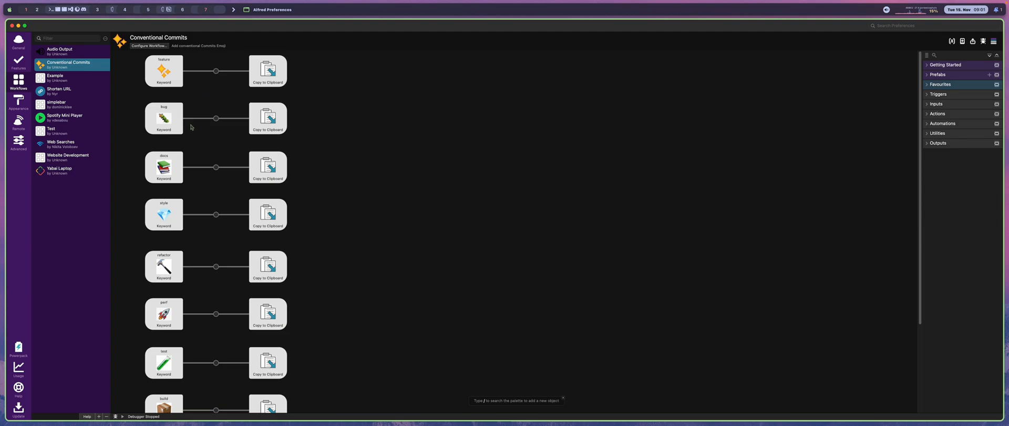
mouse_move(319, 108)
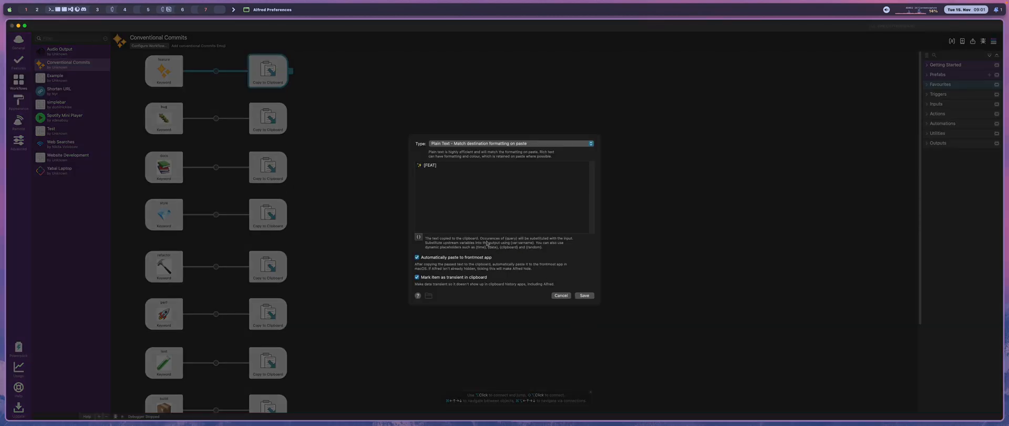
double_click(428, 167)
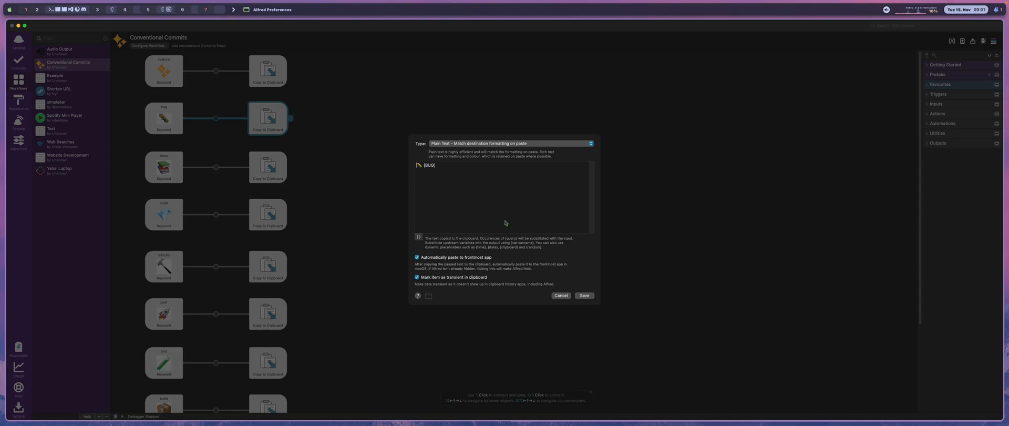
click(561, 295)
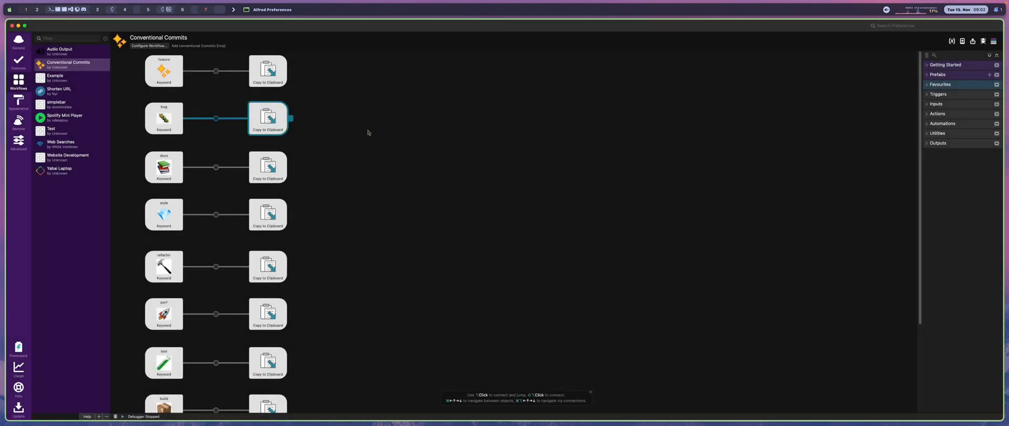
Inspect the docs step's Copy to Clipboard settings and leave them unchanged
double_click(269, 167)
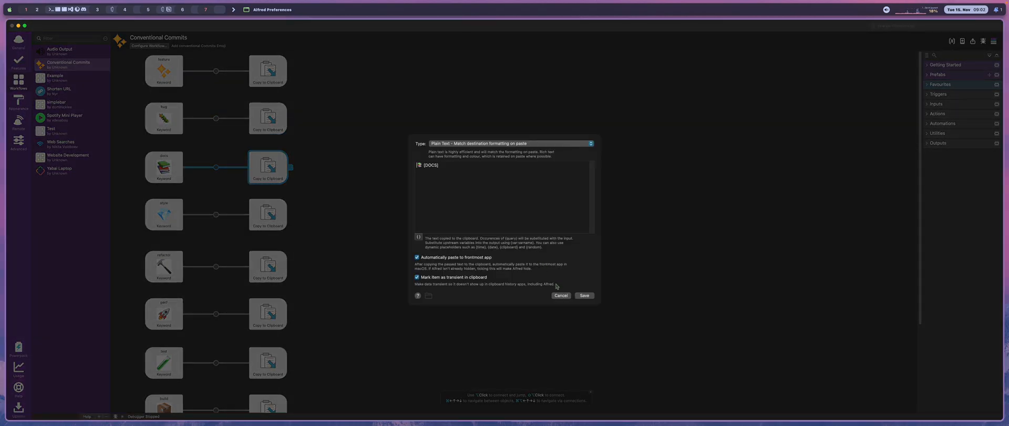
click(561, 295)
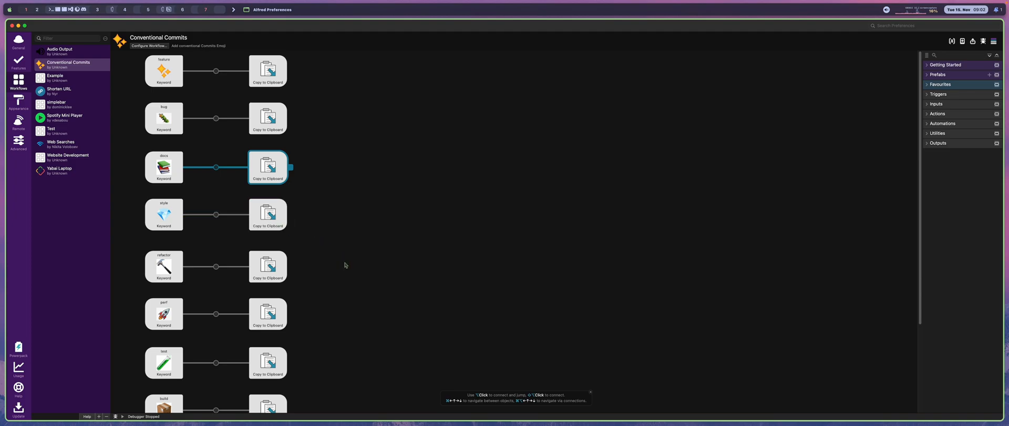
scroll(down, 3)
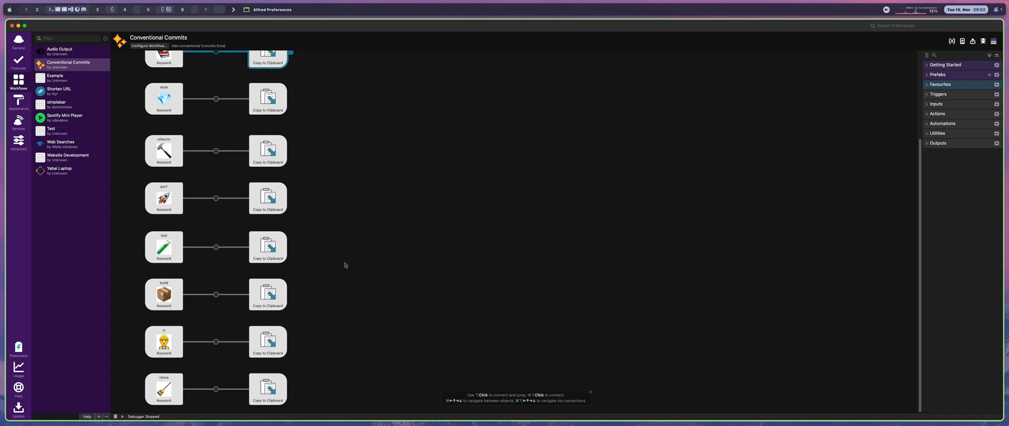
mouse_move(327, 257)
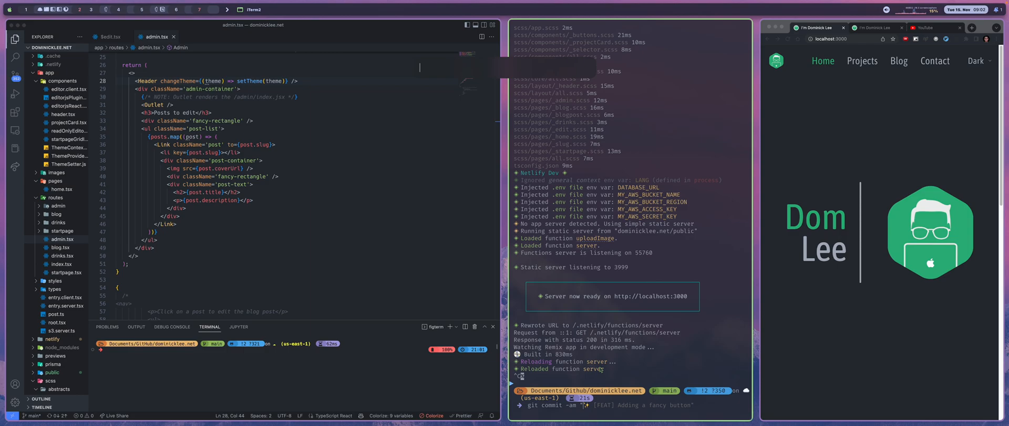
Insert the [DOCS] tag via the docs keyword and finish the README commit message
text(docs)
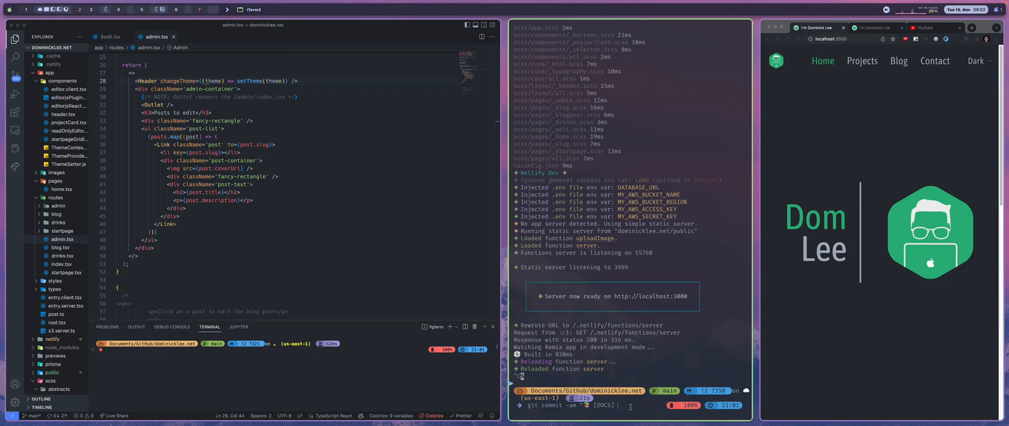
text(Updated R)
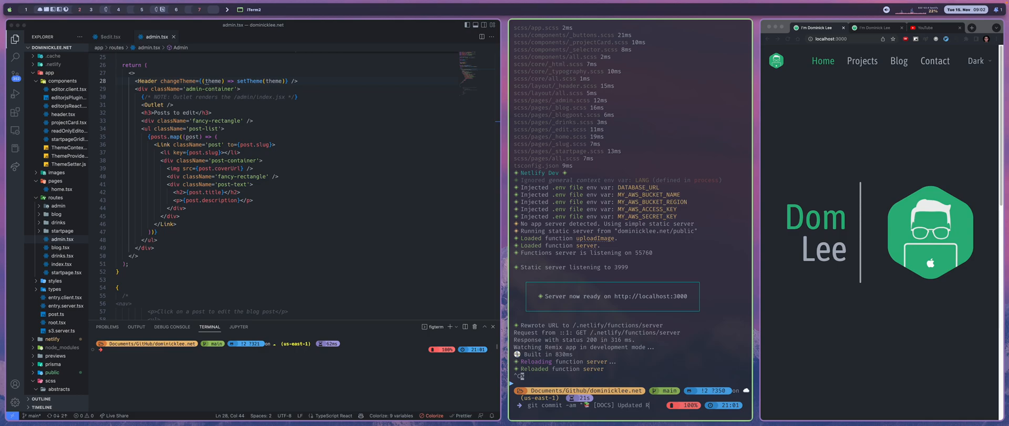
text(EADME)
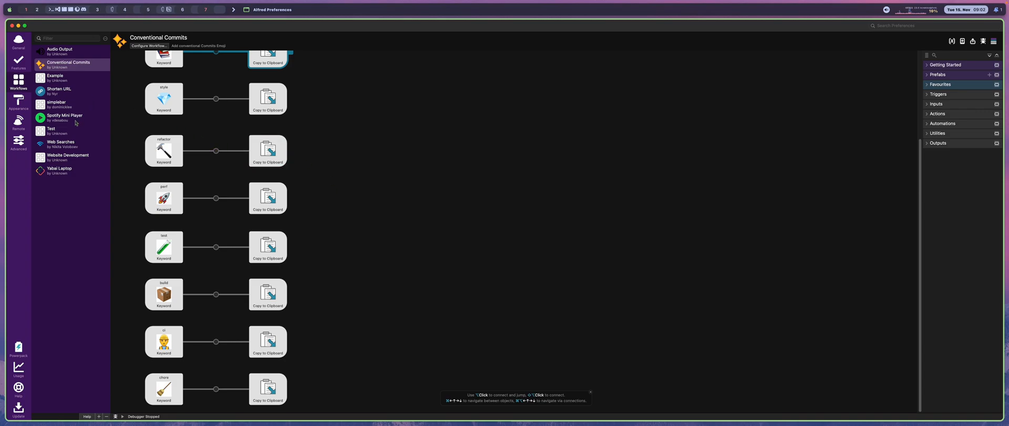
mouse_move(350, 141)
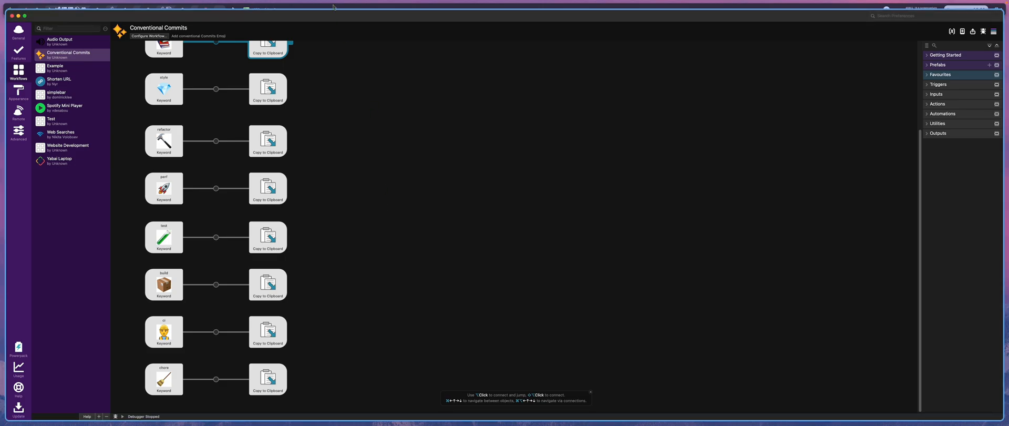
mouse_move(333, 27)
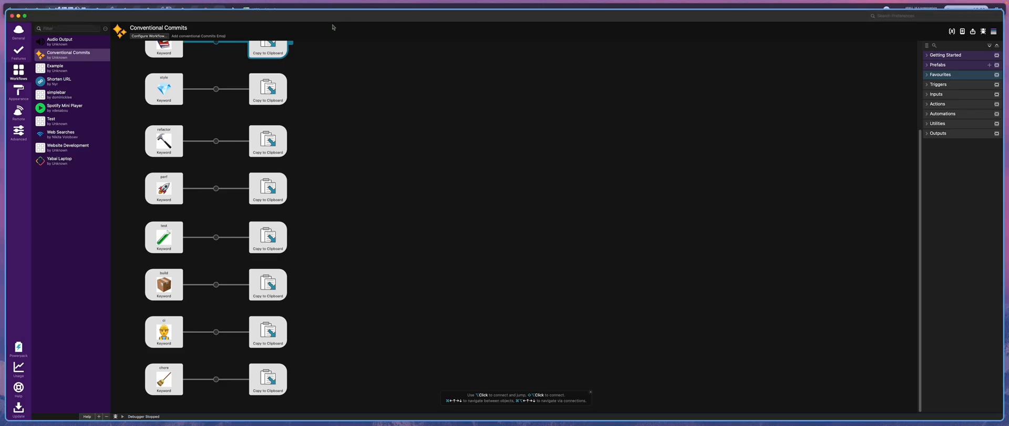
mouse_move(357, 33)
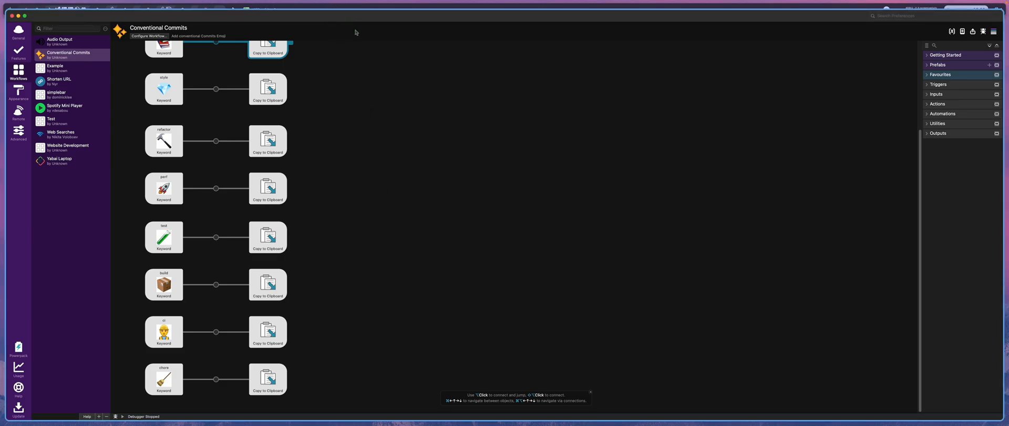